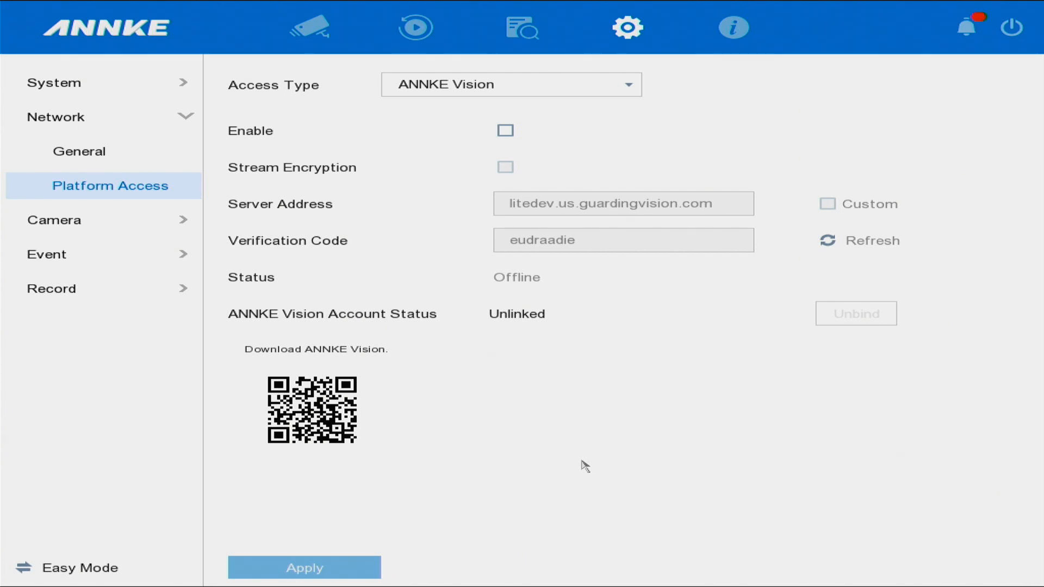
{"action": "mouse_move", "coordinate": [320, 212]}
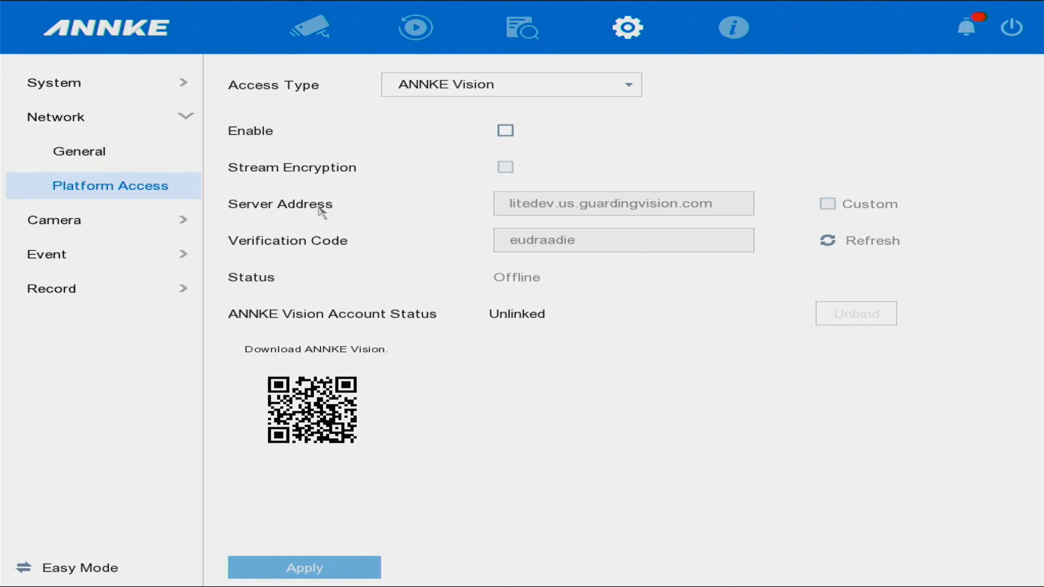
- Enable ANNKE Vision platform access, agree to the Service Terms, and apply the settings
{"action": "left_click", "coordinate": [504, 131]}
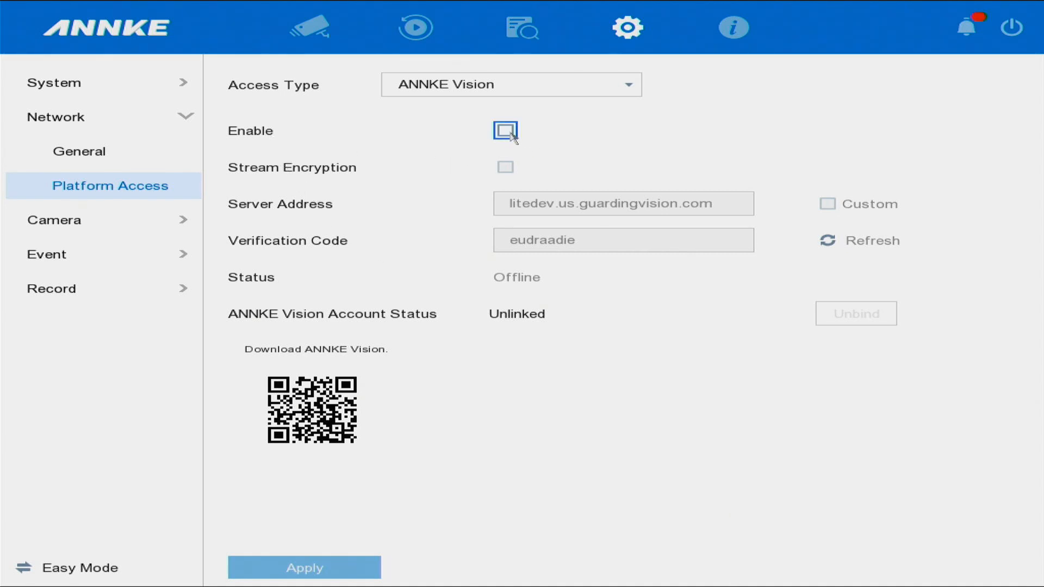
{"action": "left_click", "coordinate": [505, 131]}
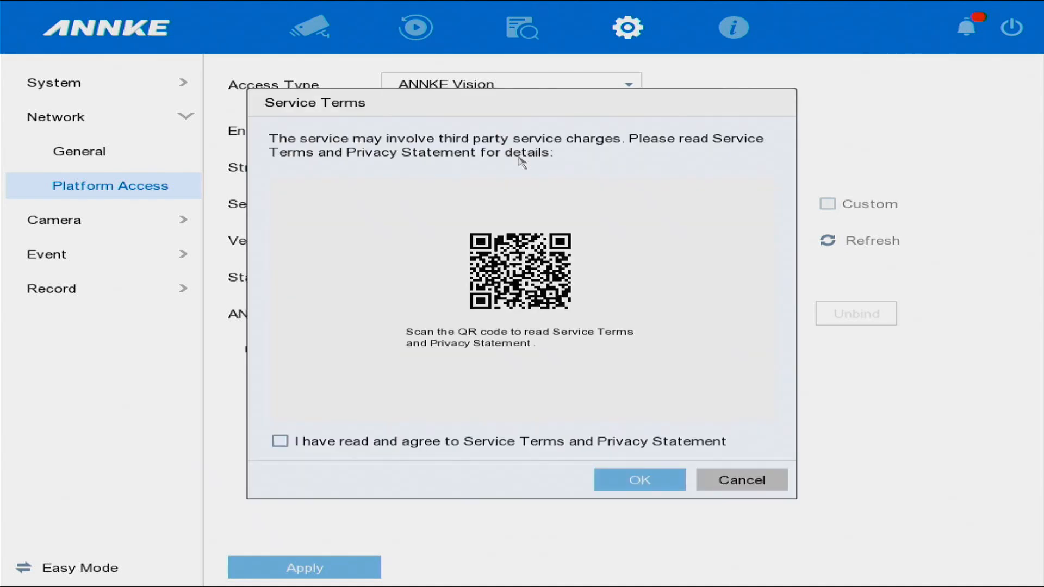
{"action": "left_click", "coordinate": [280, 442]}
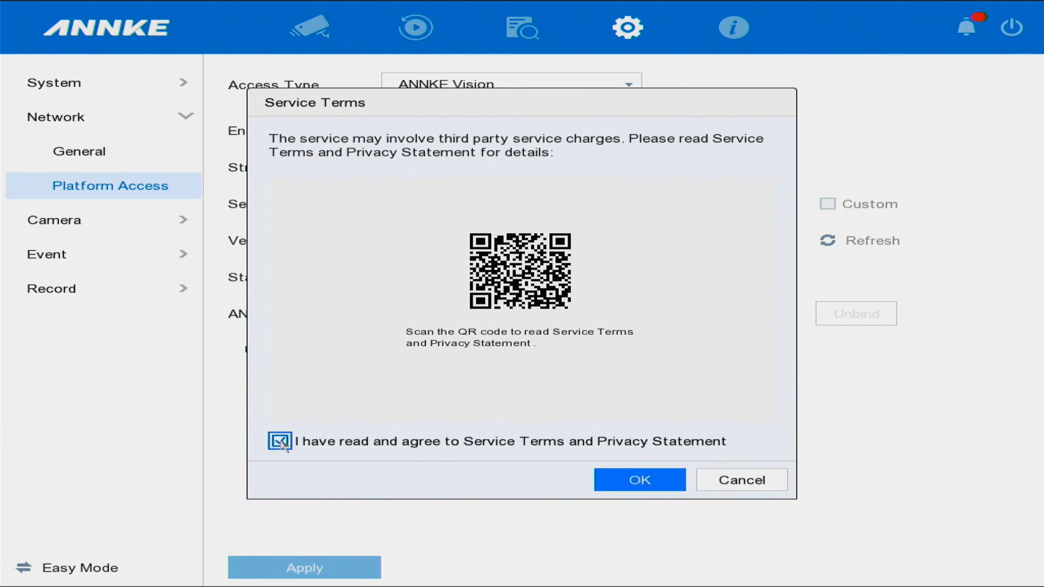
{"action": "left_click", "coordinate": [279, 442]}
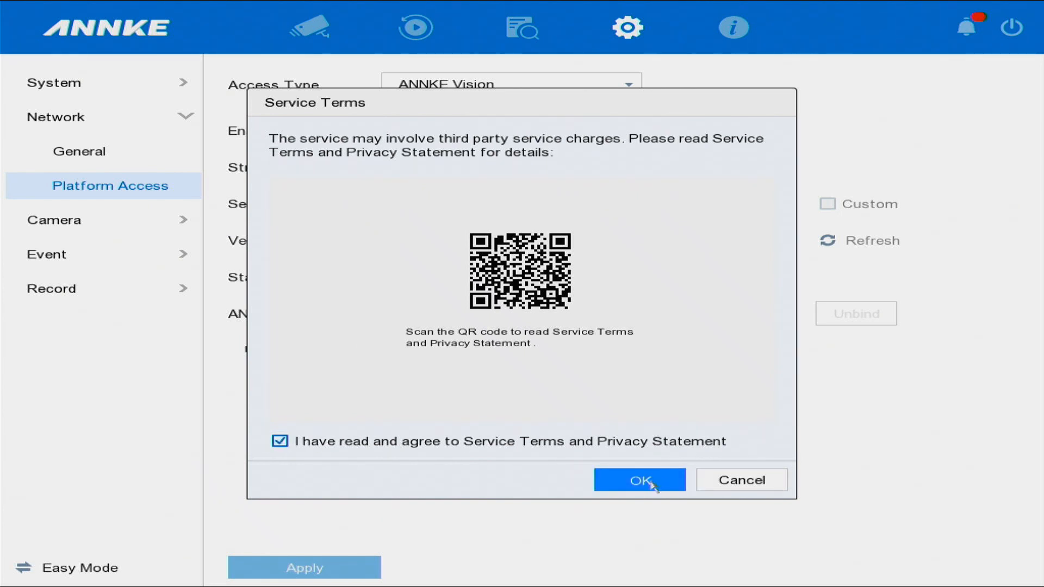
{"action": "left_click", "coordinate": [639, 479]}
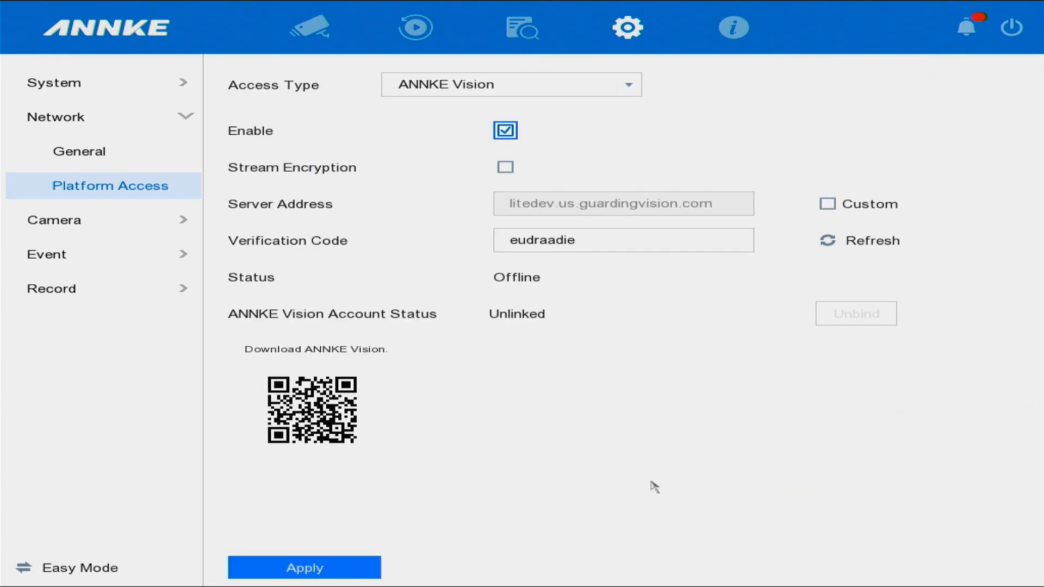
{"action": "left_click", "coordinate": [304, 568]}
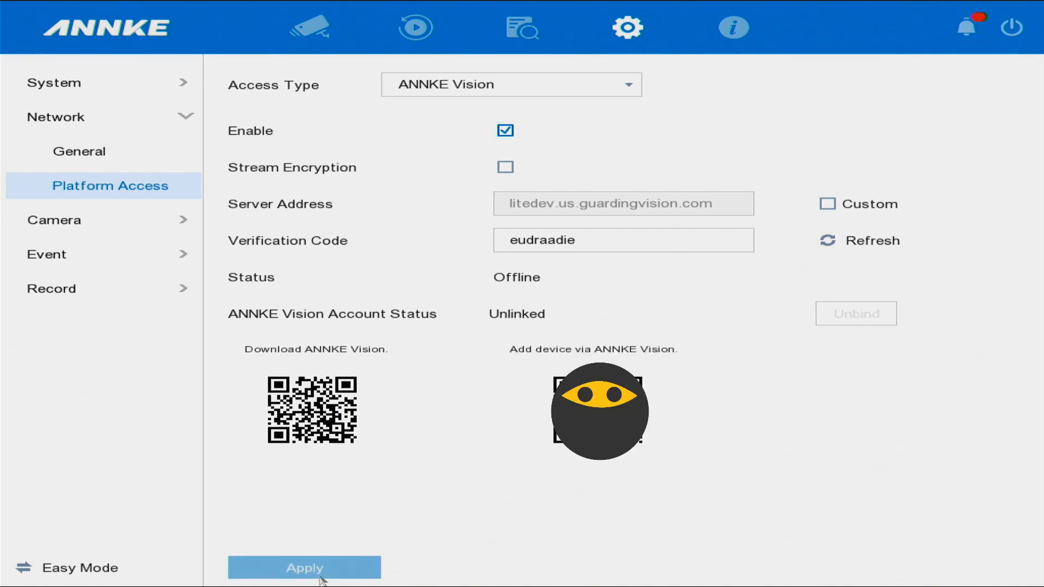
{"action": "left_click", "coordinate": [304, 568]}
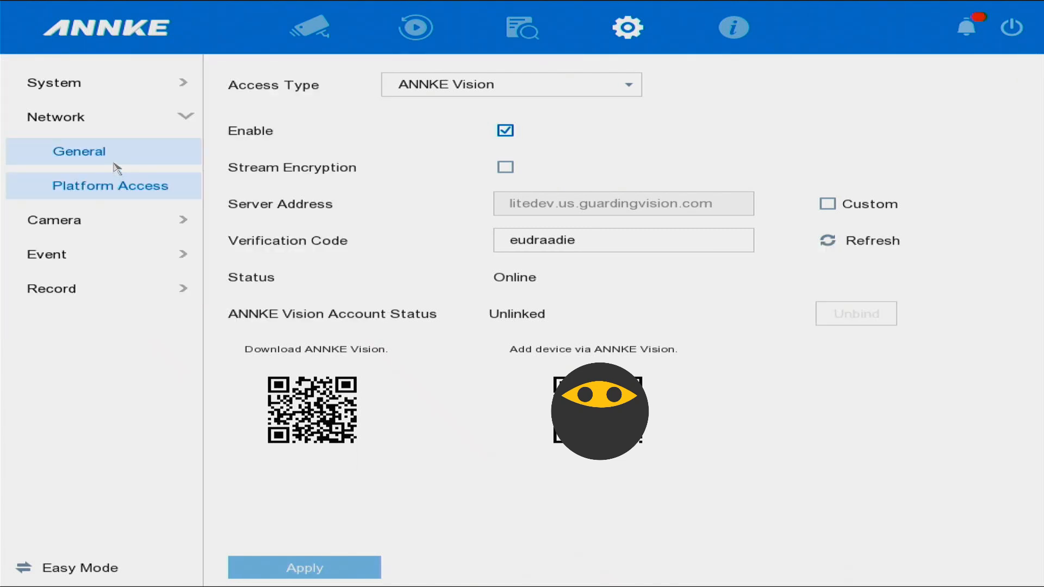
- After the status turns Online, go to the Network General settings showing the TCP/IP tab
{"action": "left_click", "coordinate": [79, 151]}
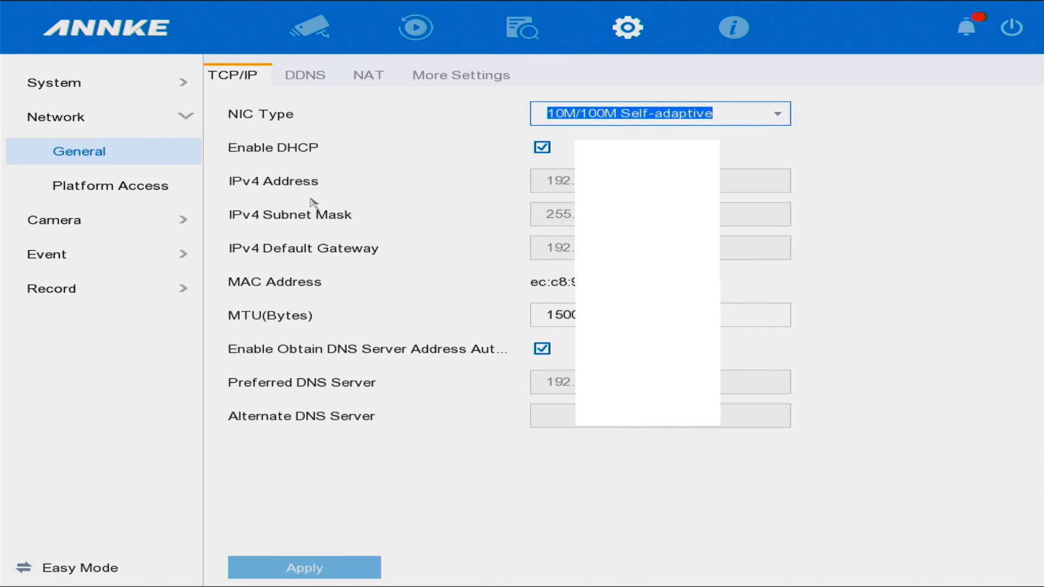
{"action": "mouse_move", "coordinate": [490, 171]}
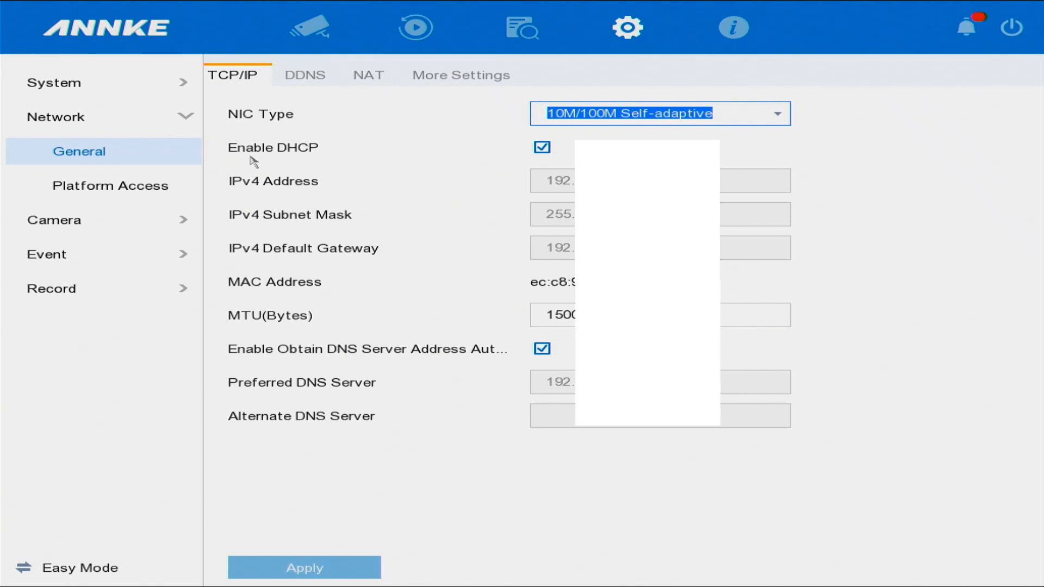
{"action": "mouse_move", "coordinate": [300, 165]}
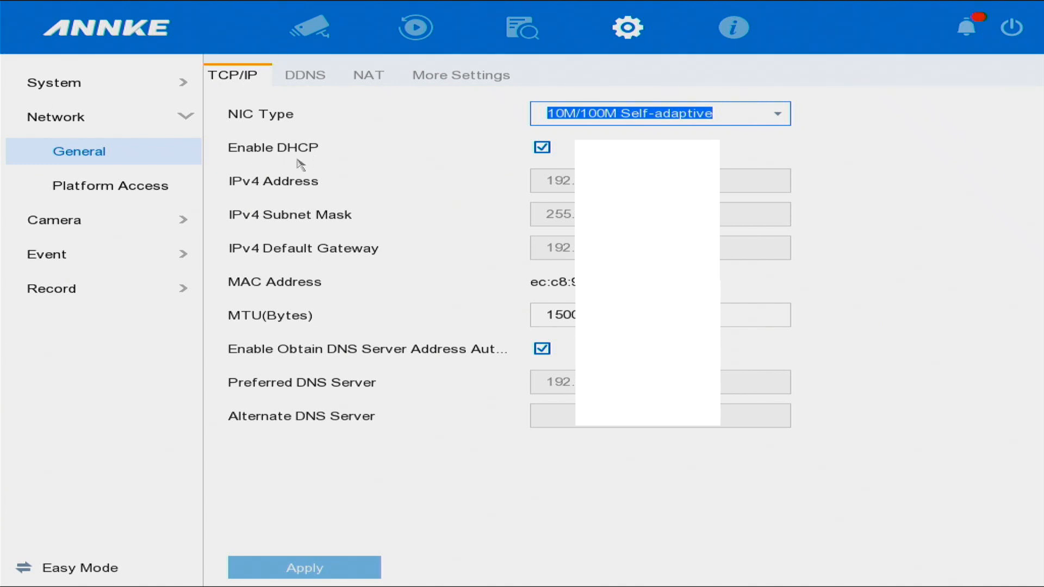
{"action": "mouse_move", "coordinate": [308, 157]}
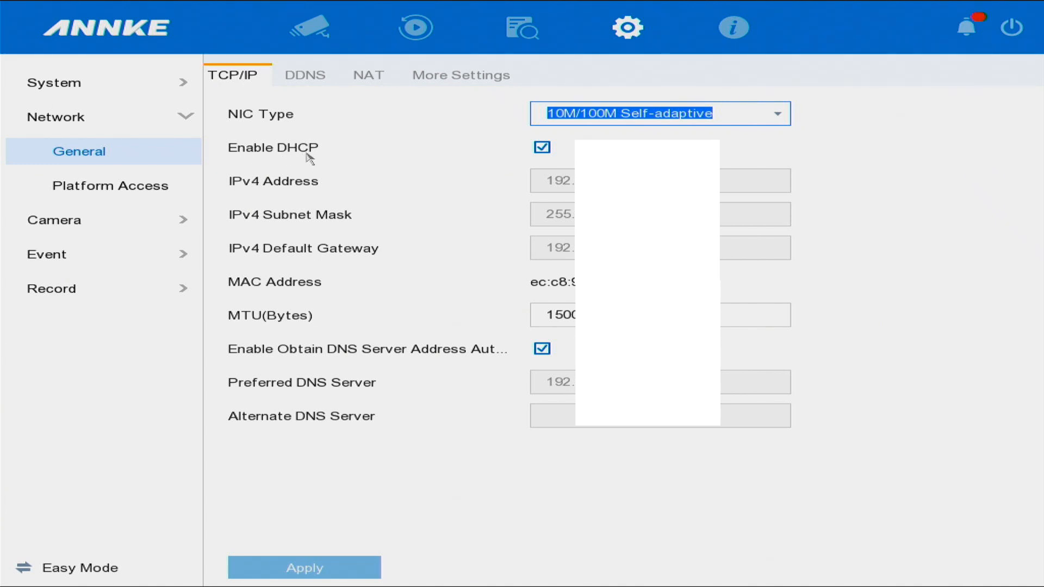